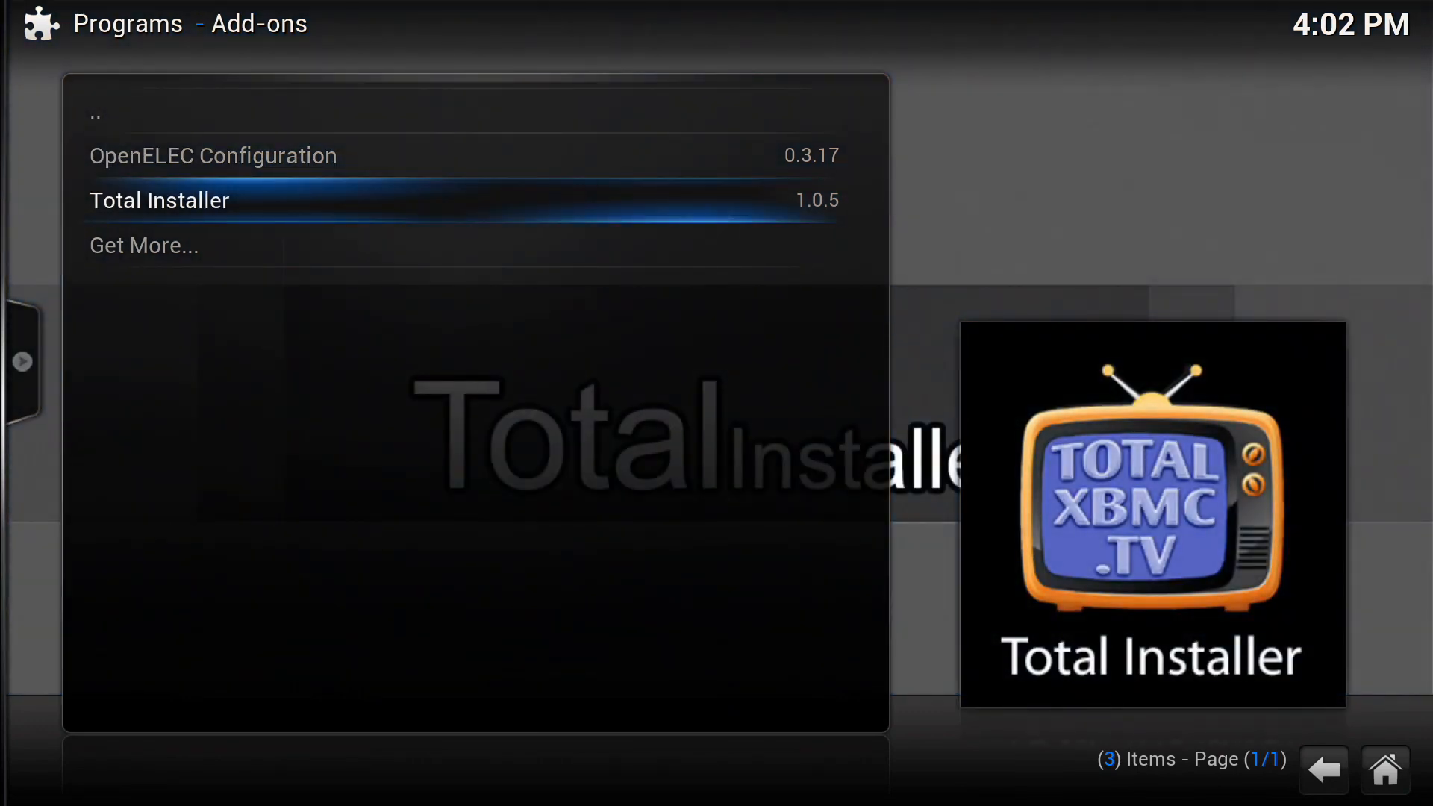
# Step: Search Total Installer for 'confi' and install OpenELEC RPi Config with its repository
pyautogui.click(161, 200)
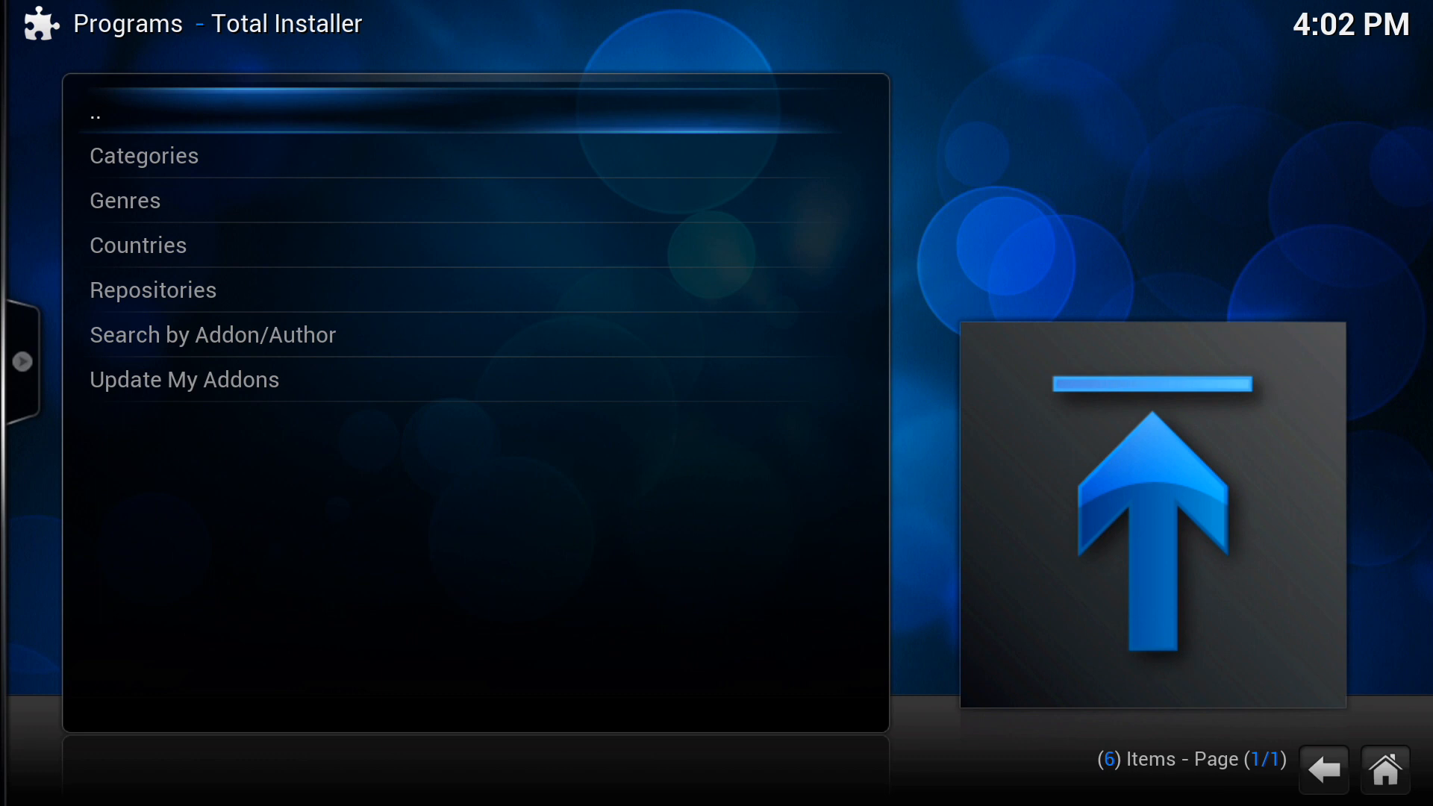
pyautogui.moveTo(212, 334)
pyautogui.write('rpi')
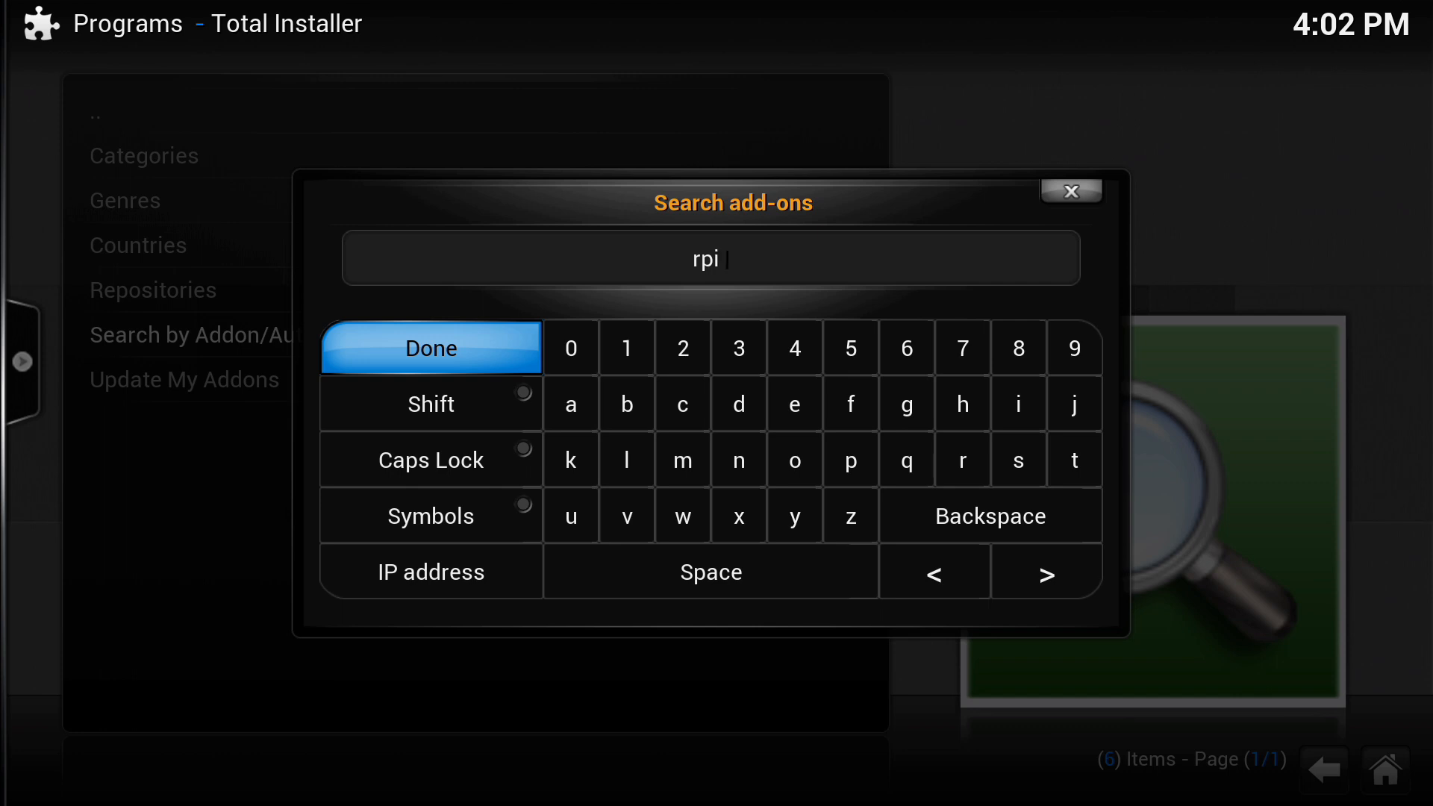
pyautogui.write('confi')
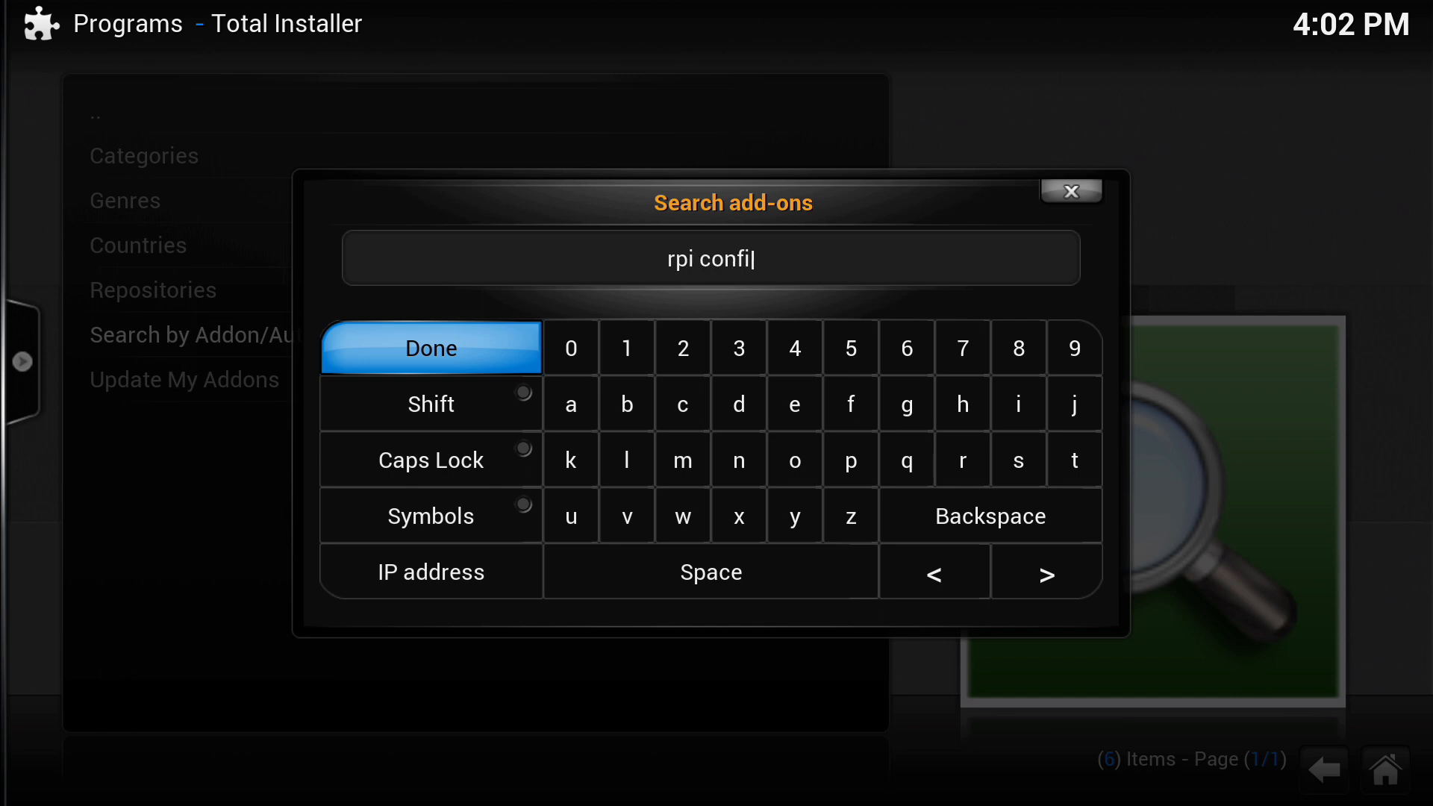
pyautogui.click(431, 348)
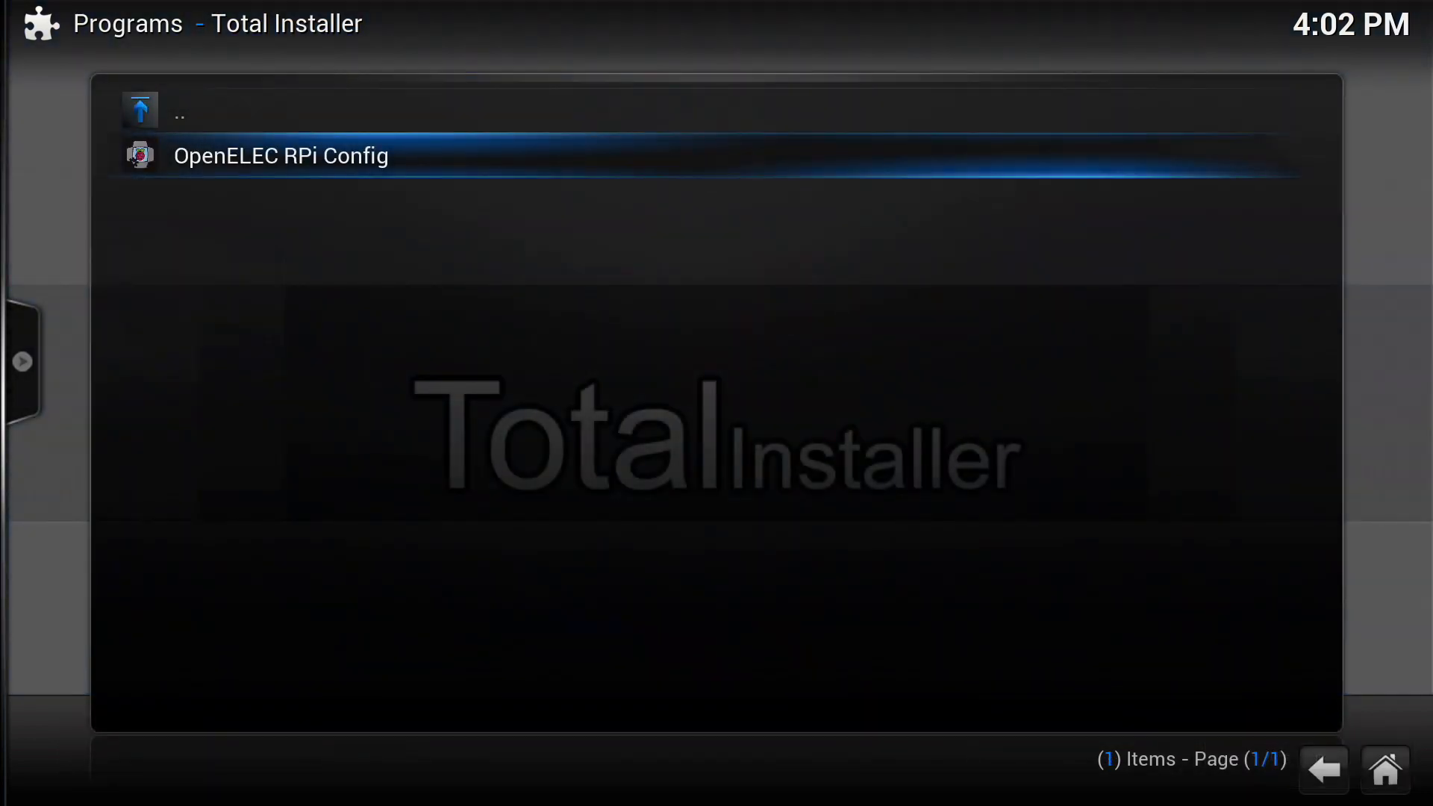
pyautogui.click(280, 155)
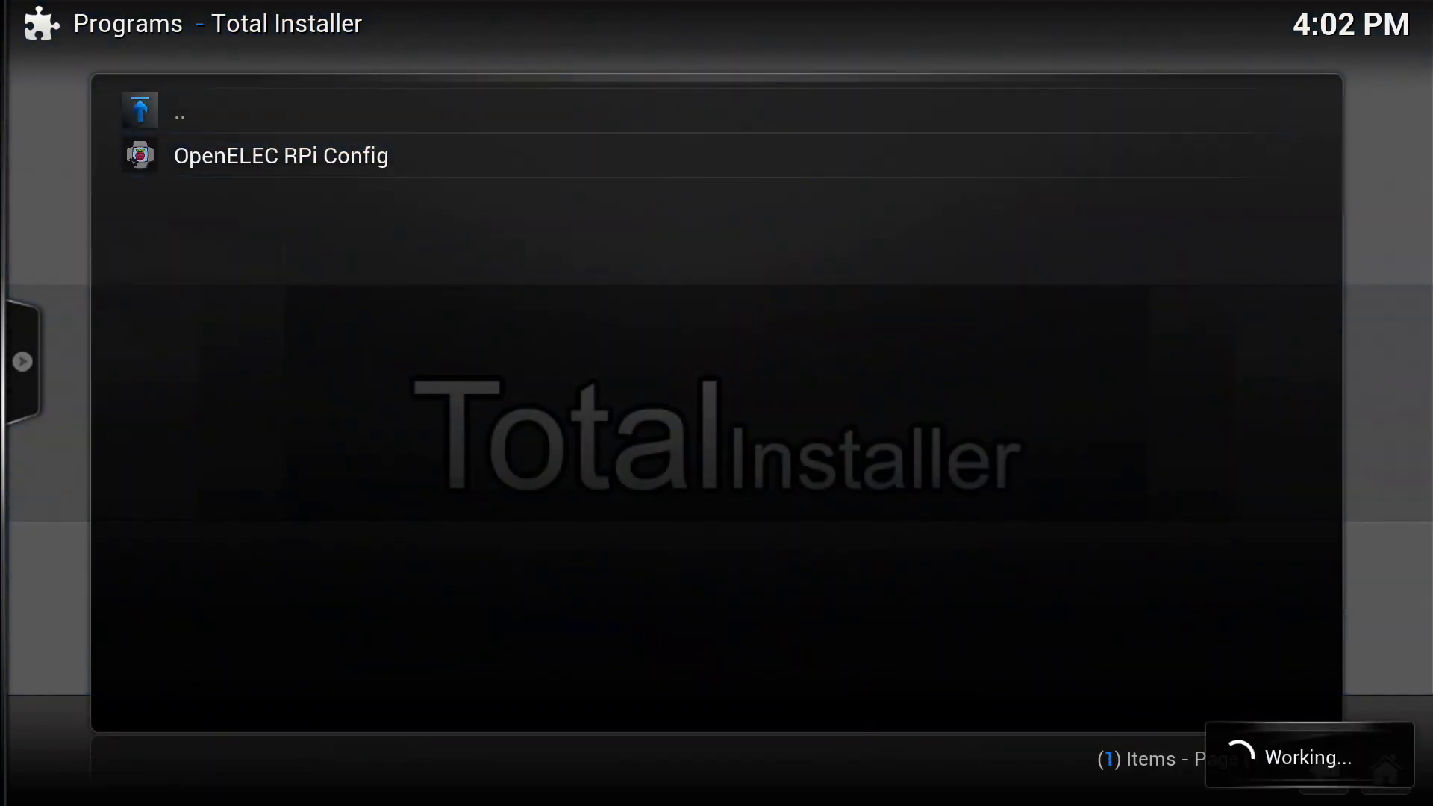
pyautogui.click(280, 155)
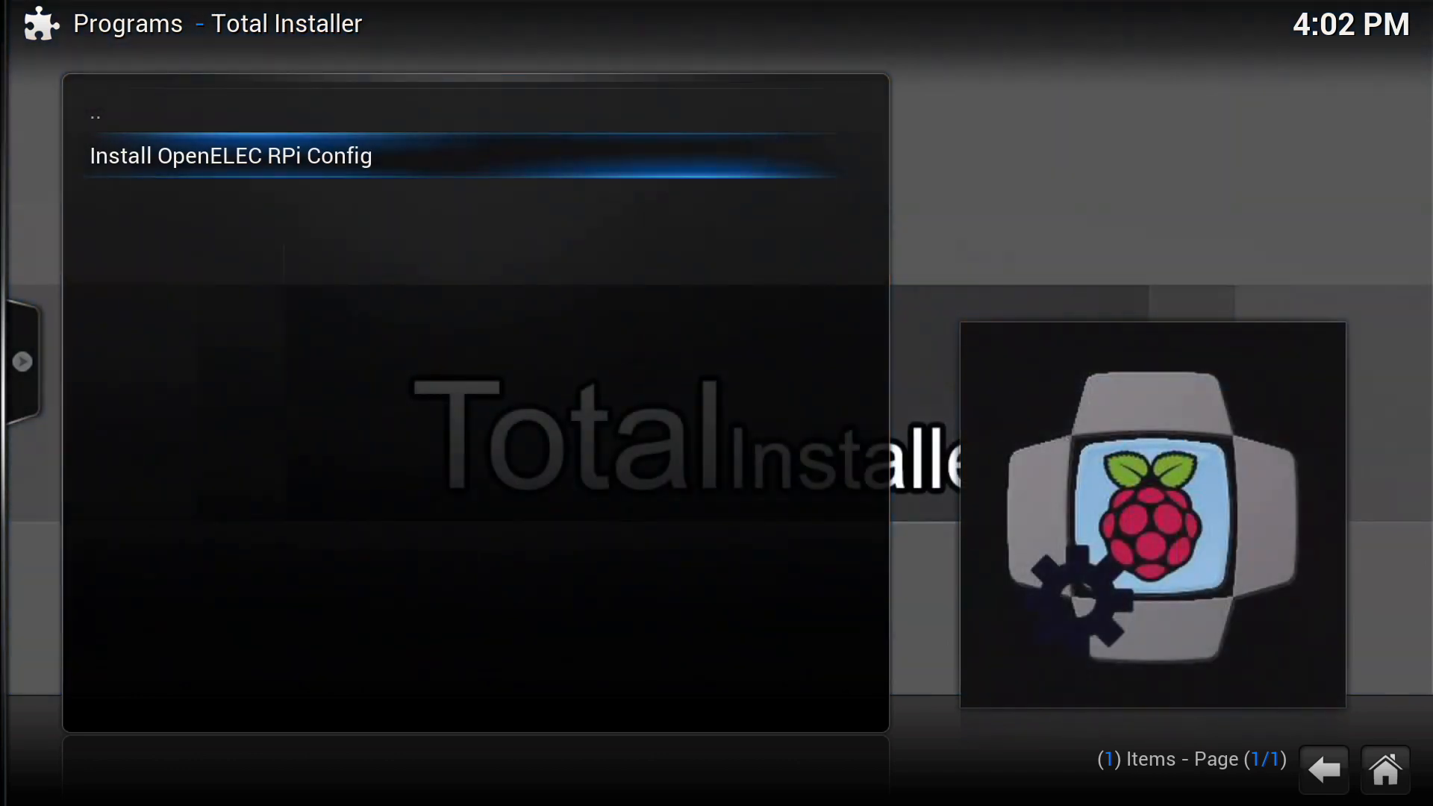
pyautogui.click(229, 155)
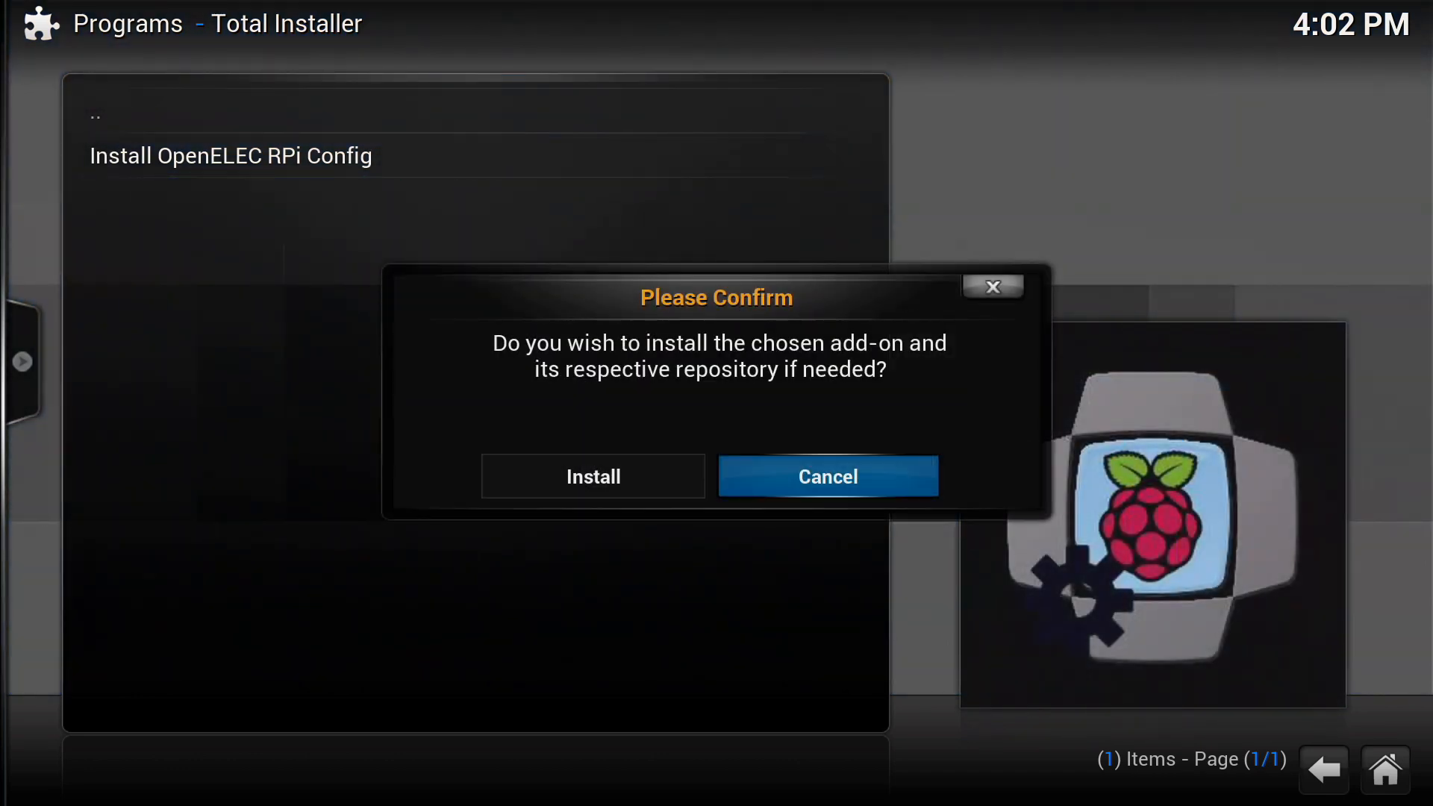
pyautogui.click(593, 477)
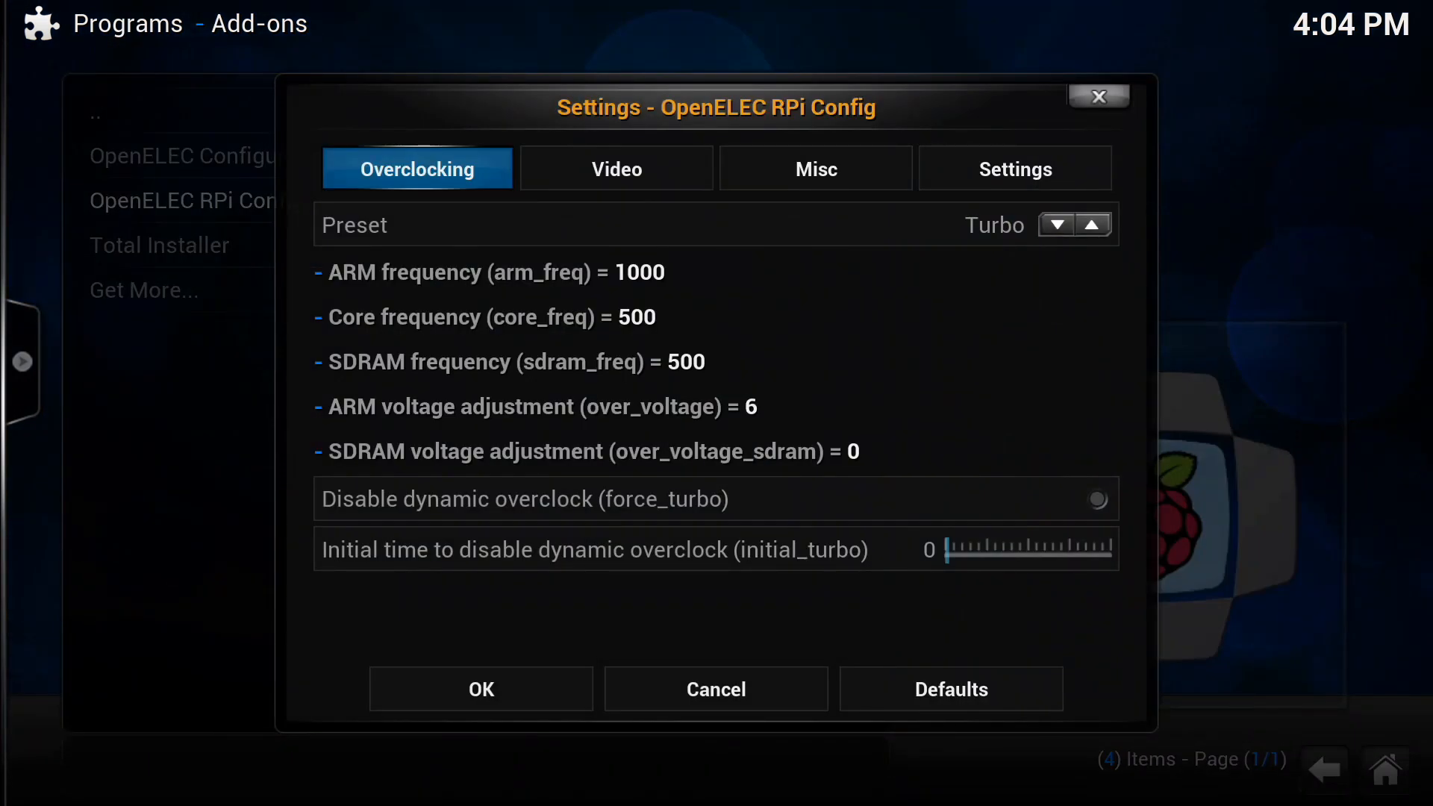
# Step: Close the RPi Config Turbo overclock settings and go back to the home screen
pyautogui.click(1056, 224)
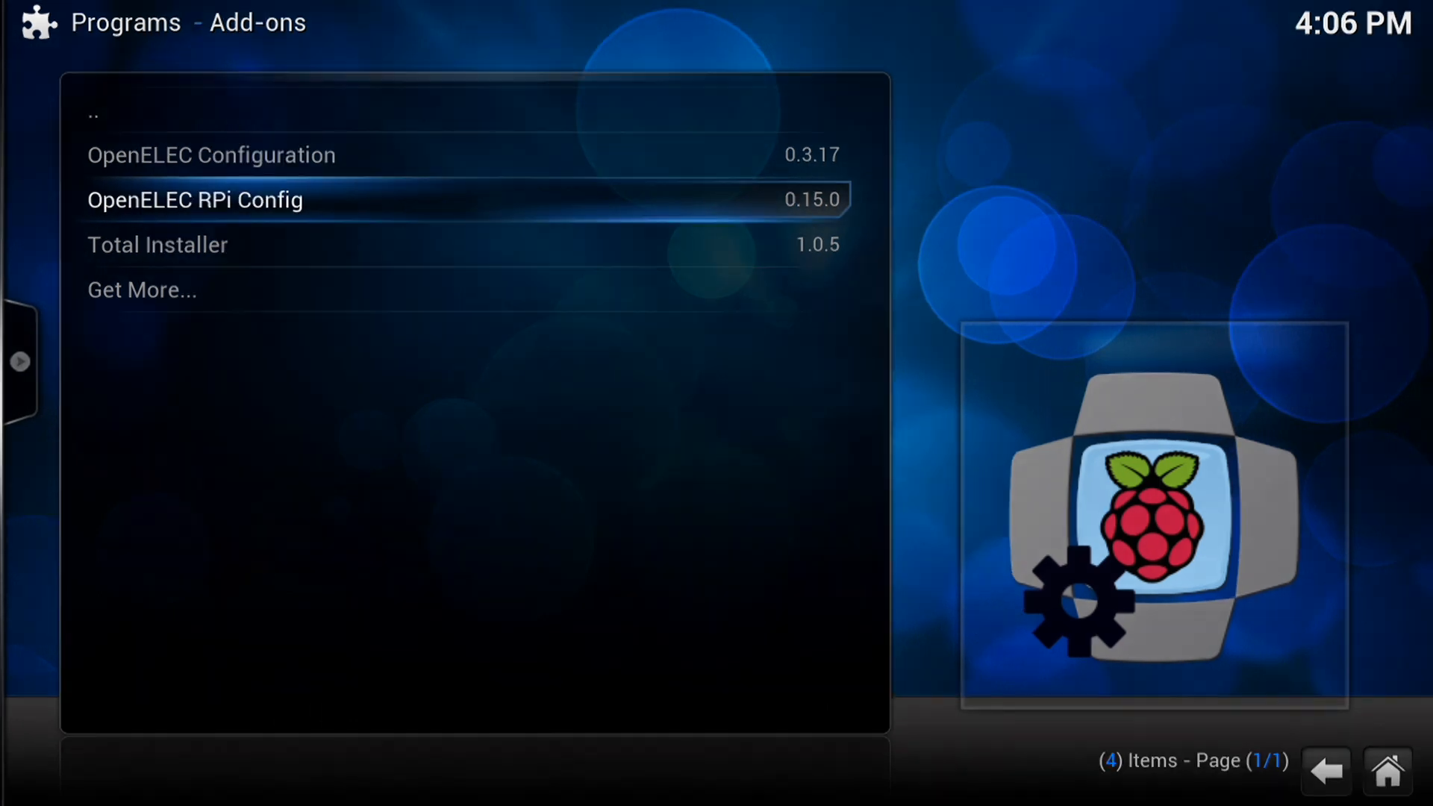
pyautogui.click(195, 200)
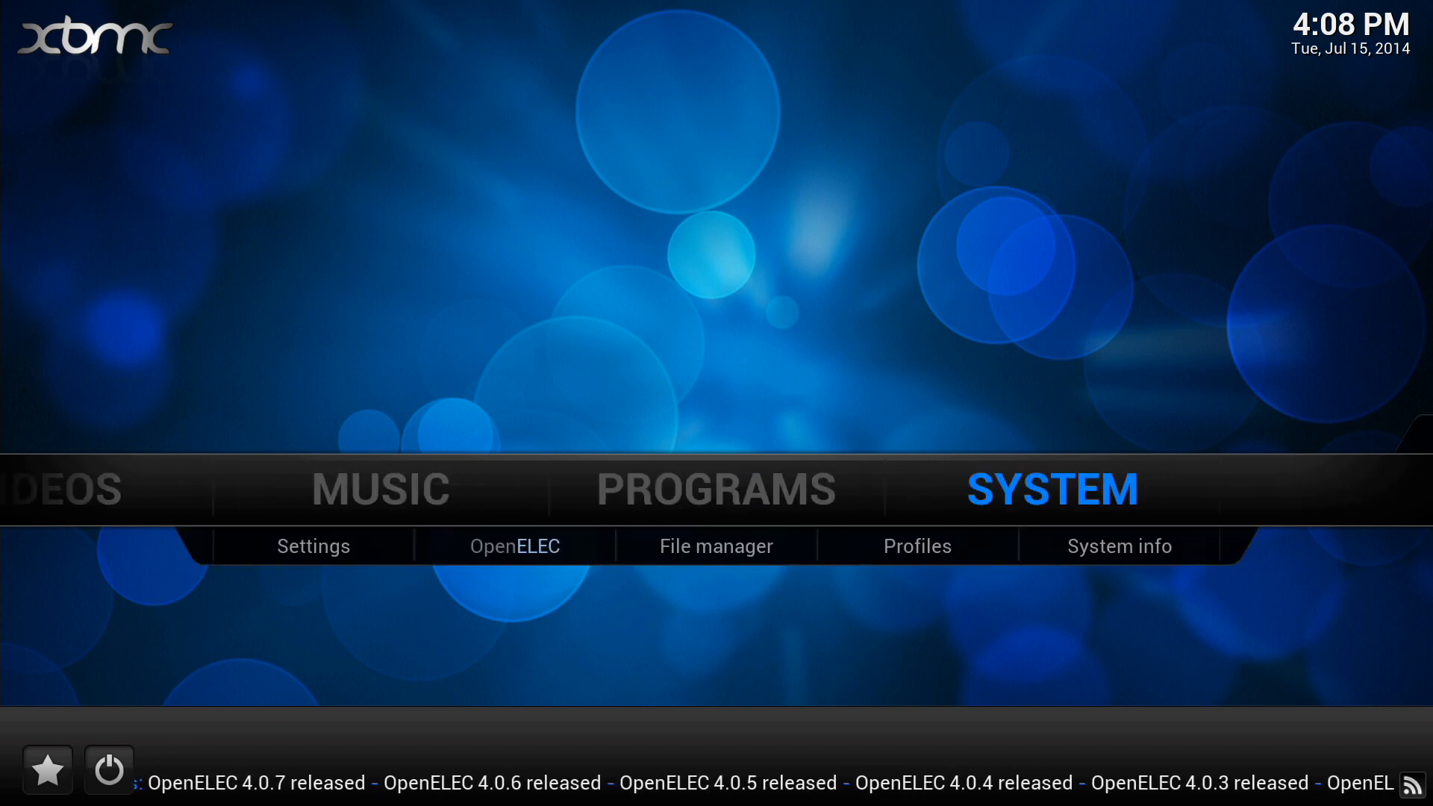
# Step: Choose the OpenELEC entry under System on the home screen to load its settings
pyautogui.click(1119, 546)
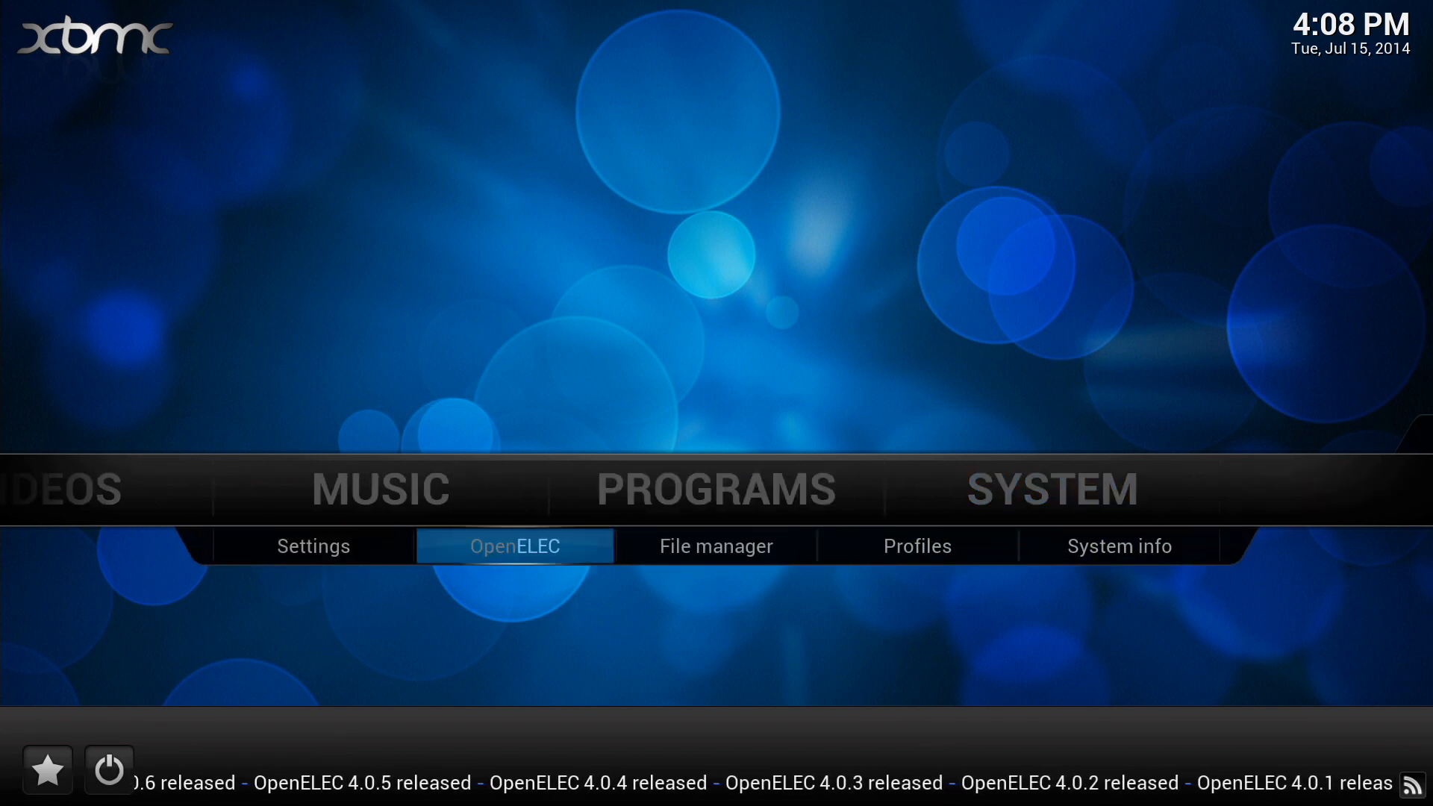
pyautogui.click(515, 546)
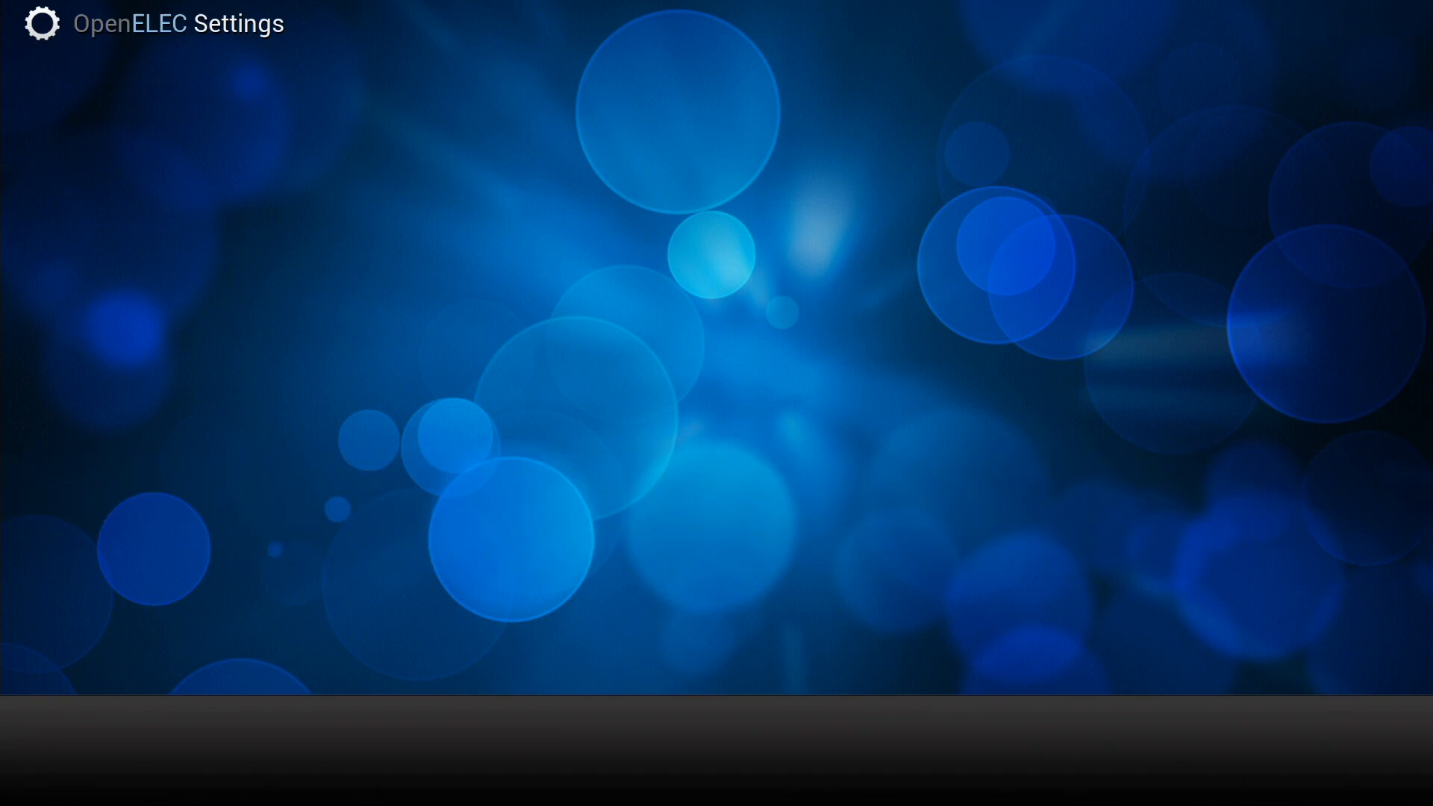
# Step: Check the OpenELEC servers for an update, install it and reboot to Home
pyautogui.click(34, 27)
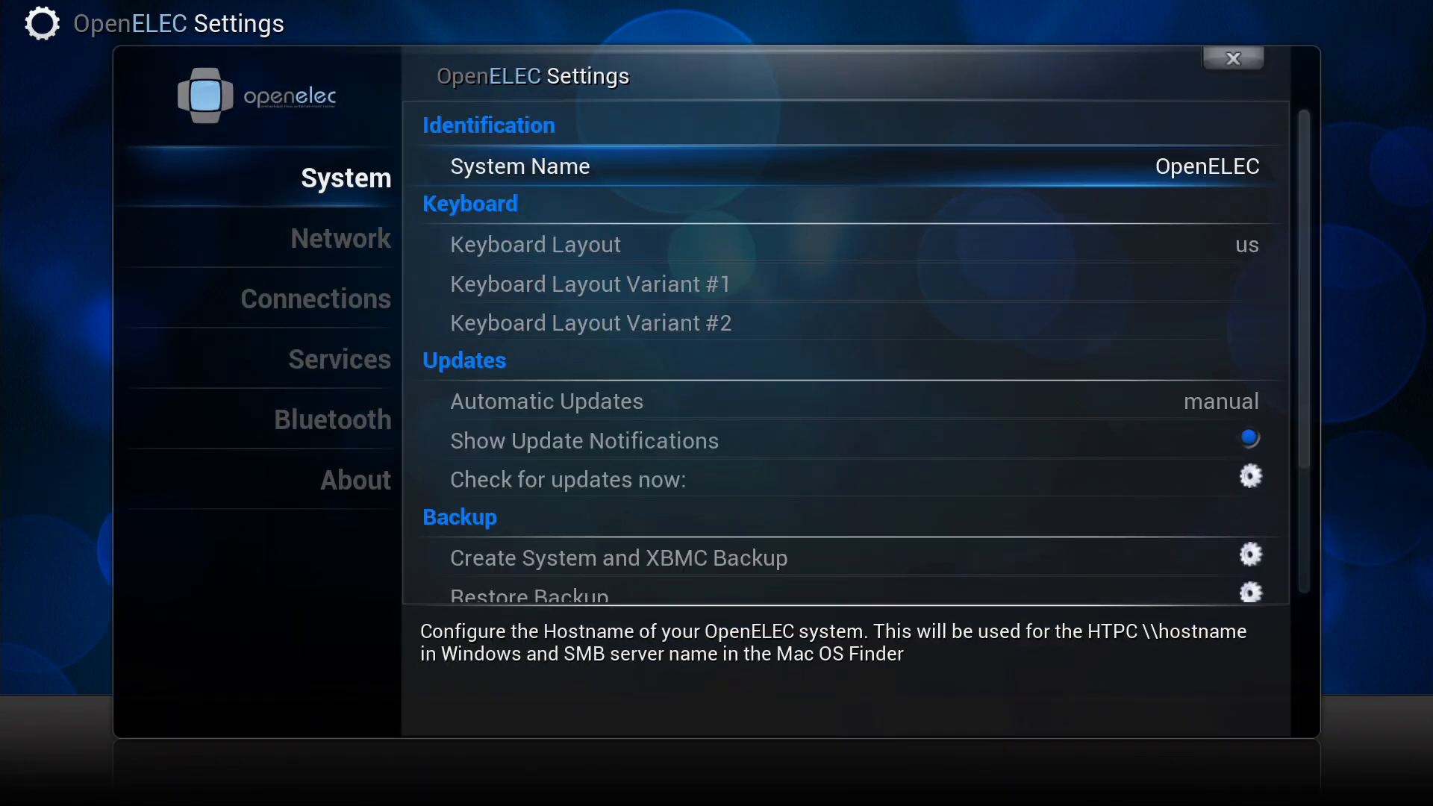
pyautogui.moveTo(568, 480)
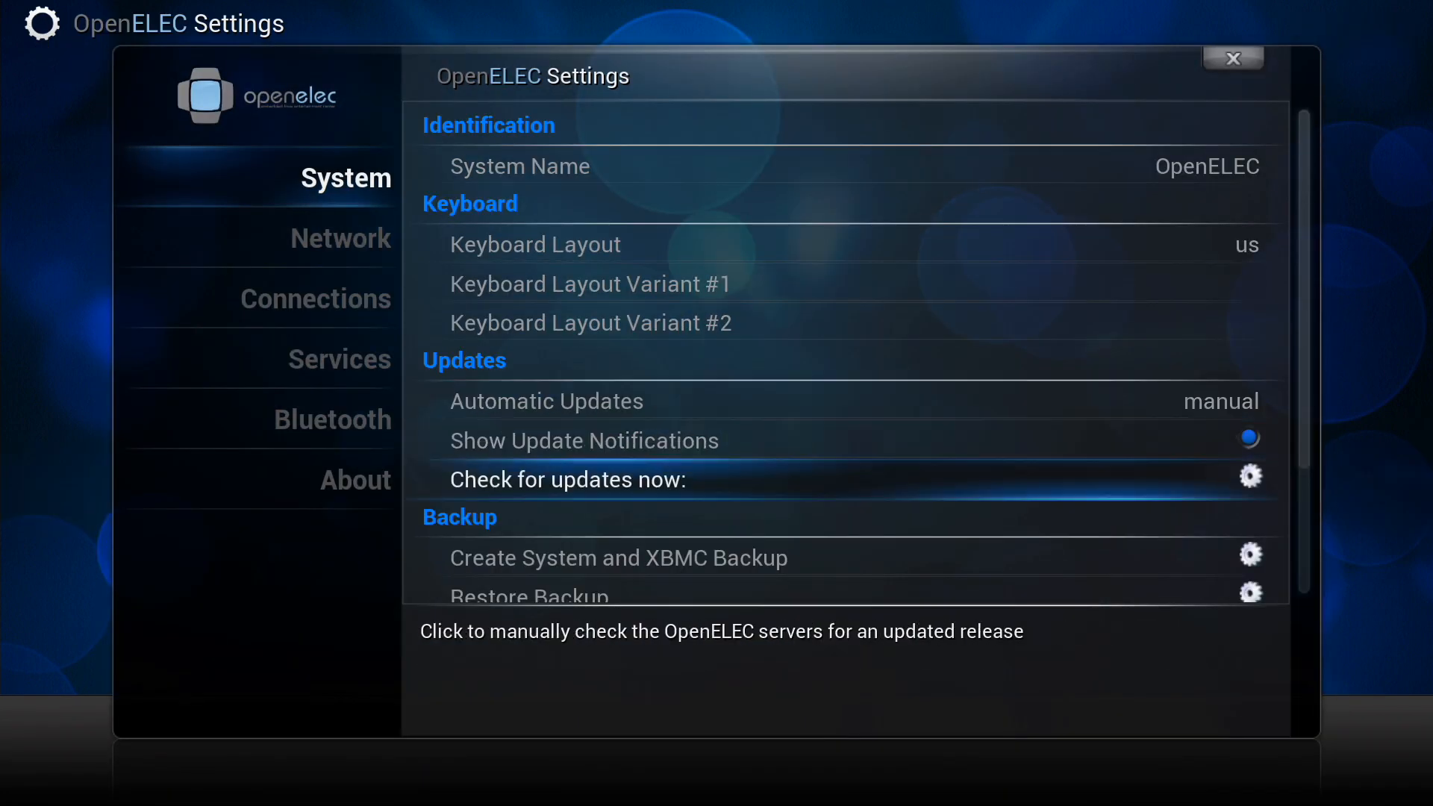
pyautogui.click(1250, 476)
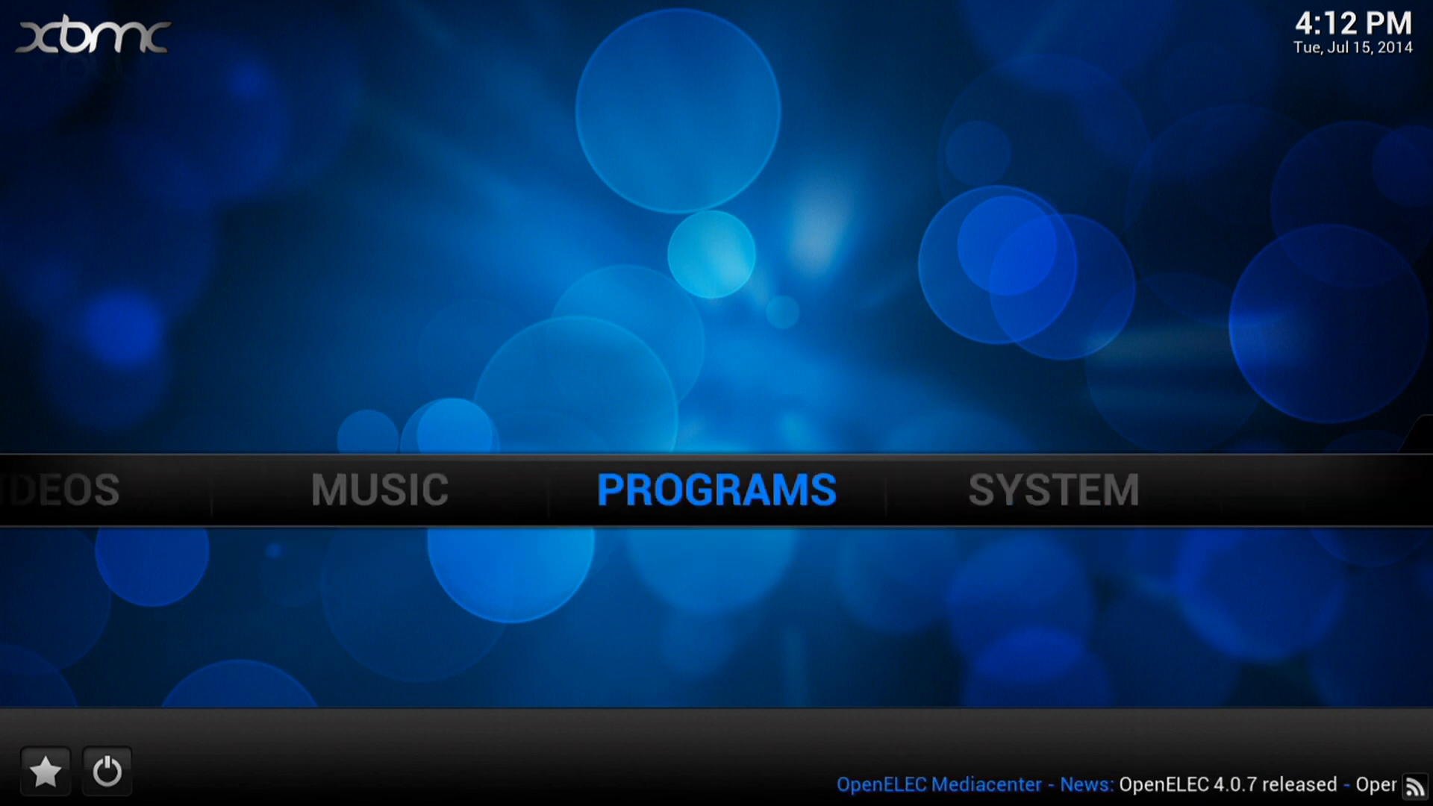
# Step: Confirm version 4.0.7 on the OpenELEC Settings About tab, then view Programs add-ons
pyautogui.click(1056, 491)
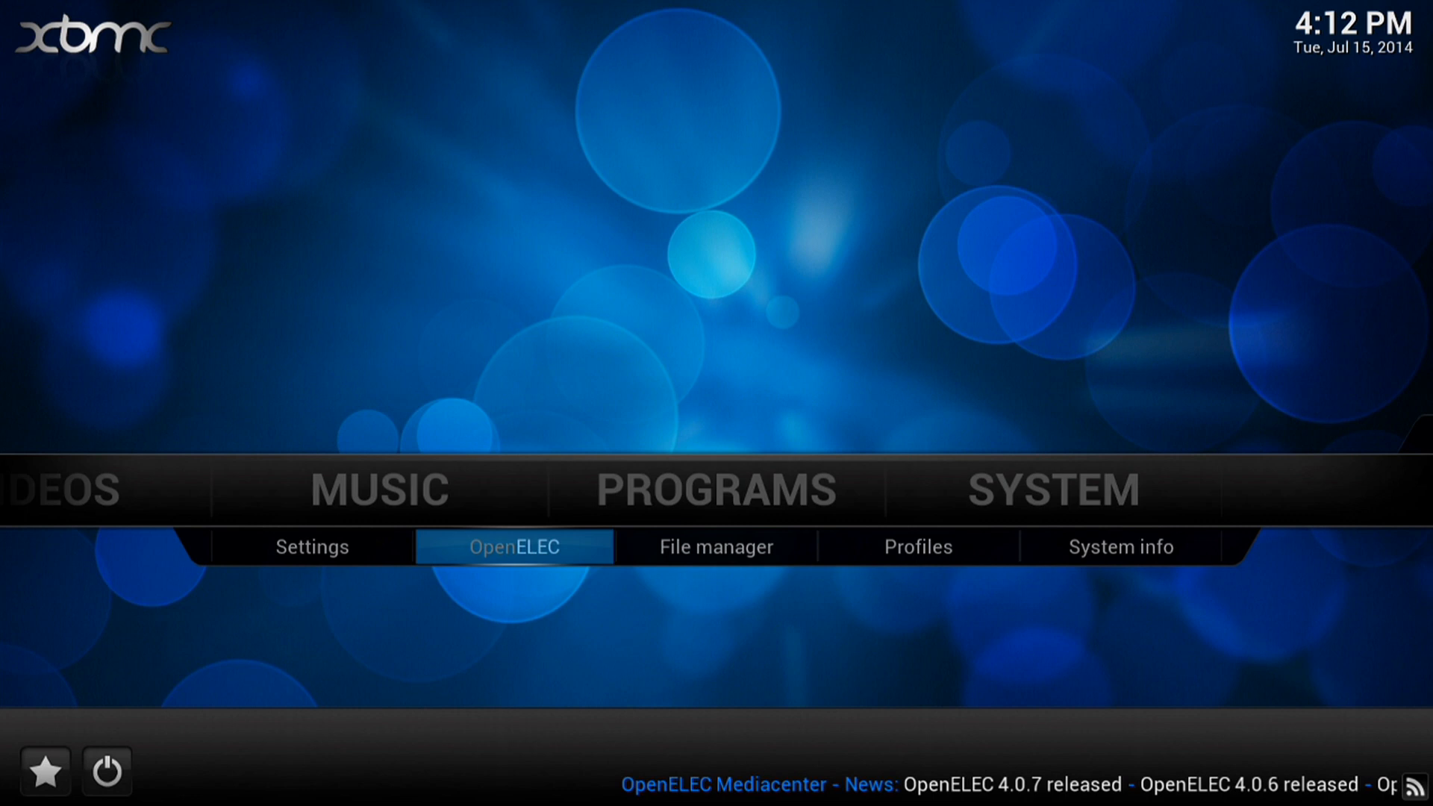
pyautogui.click(513, 547)
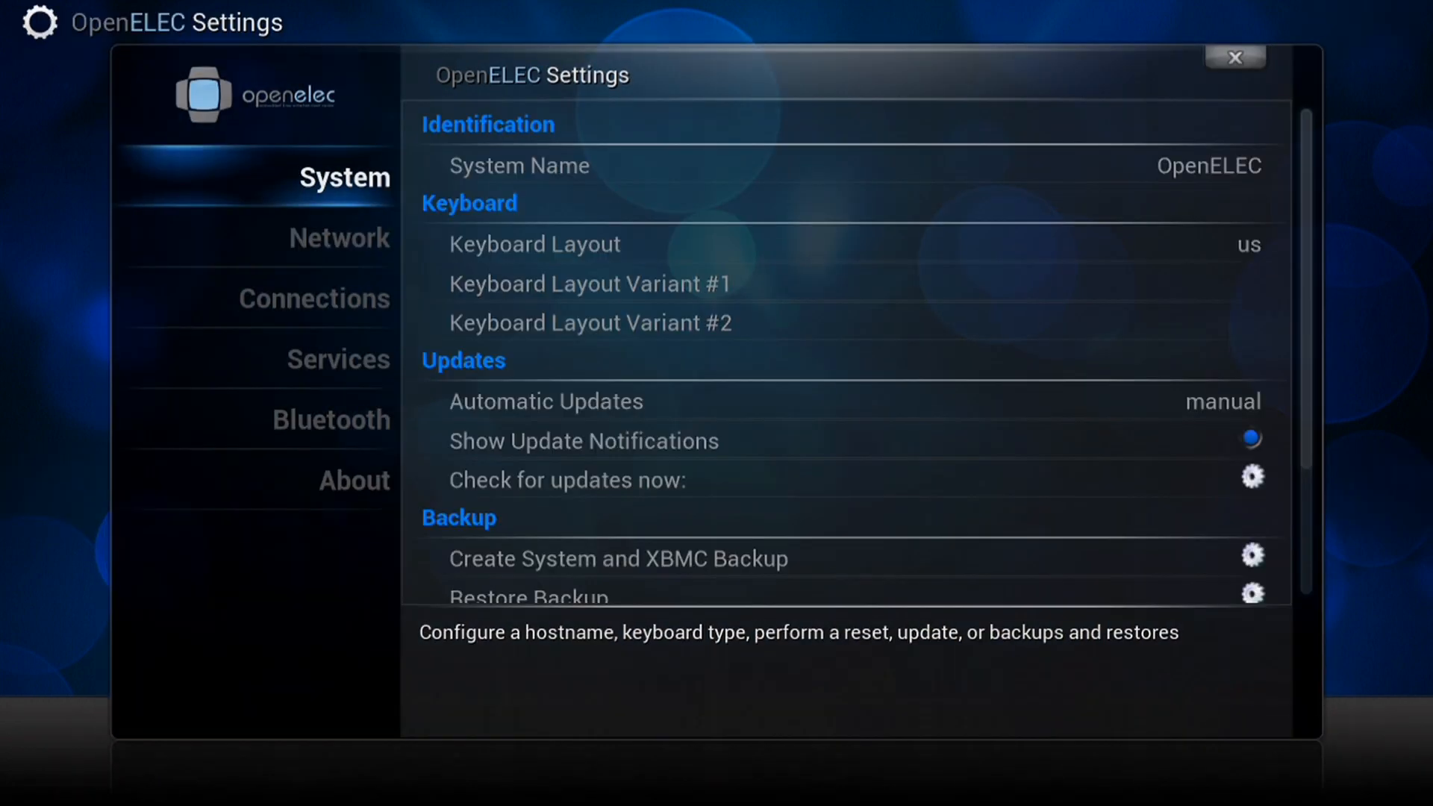
pyautogui.click(353, 481)
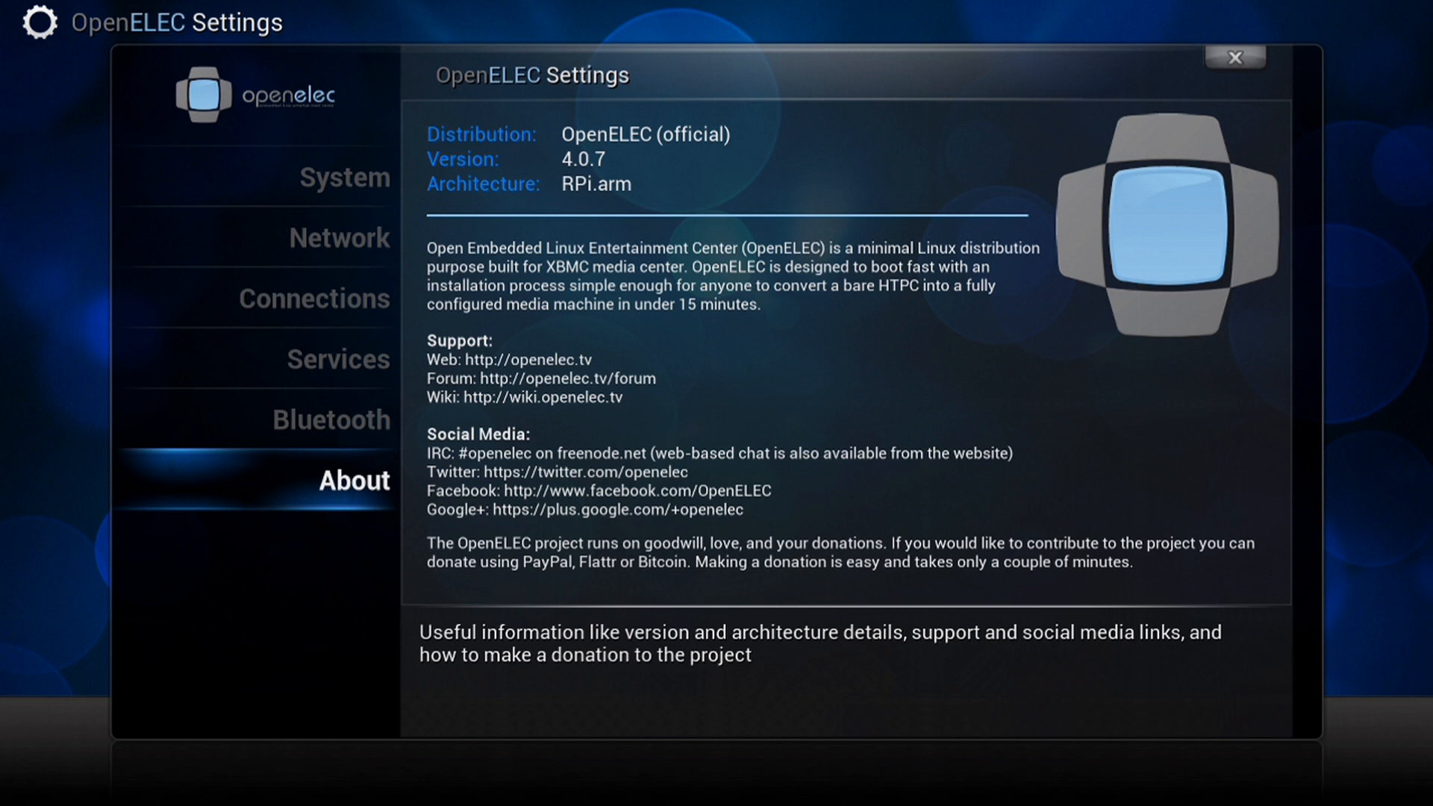
pyautogui.click(1232, 57)
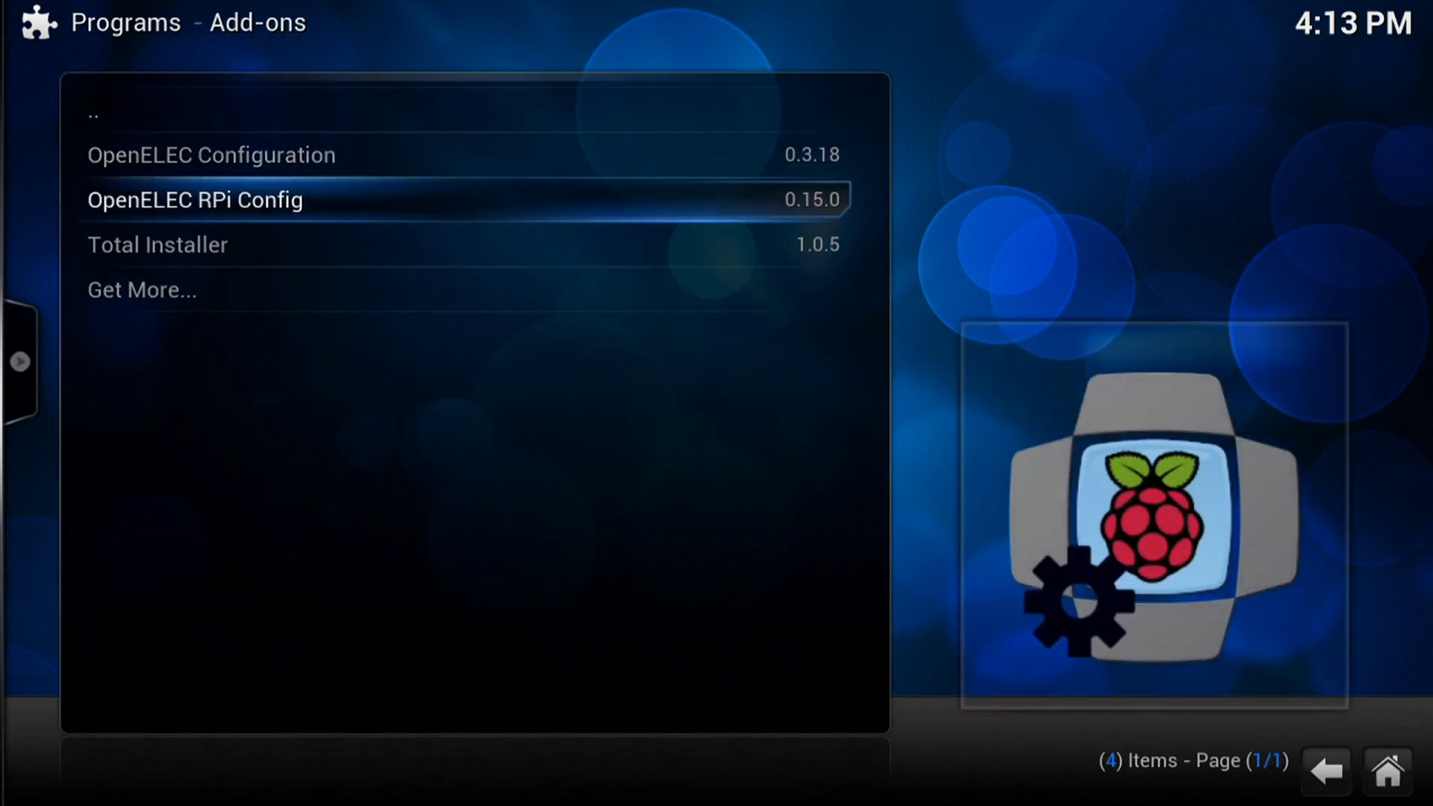
# Step: Raise the RPi Config overclock preset from Disabled through High to Turbo, save, and reboot
pyautogui.click(194, 200)
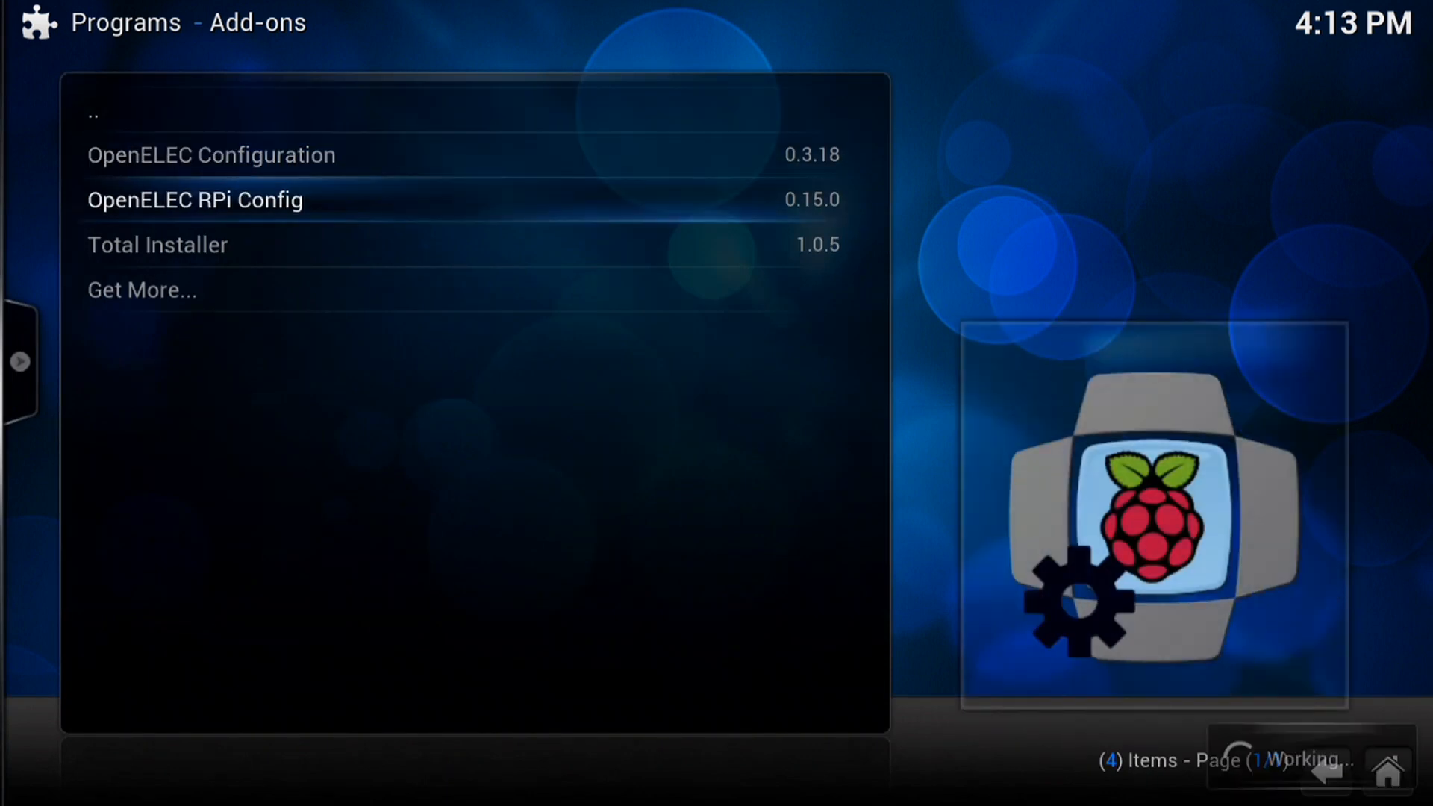
pyautogui.click(194, 199)
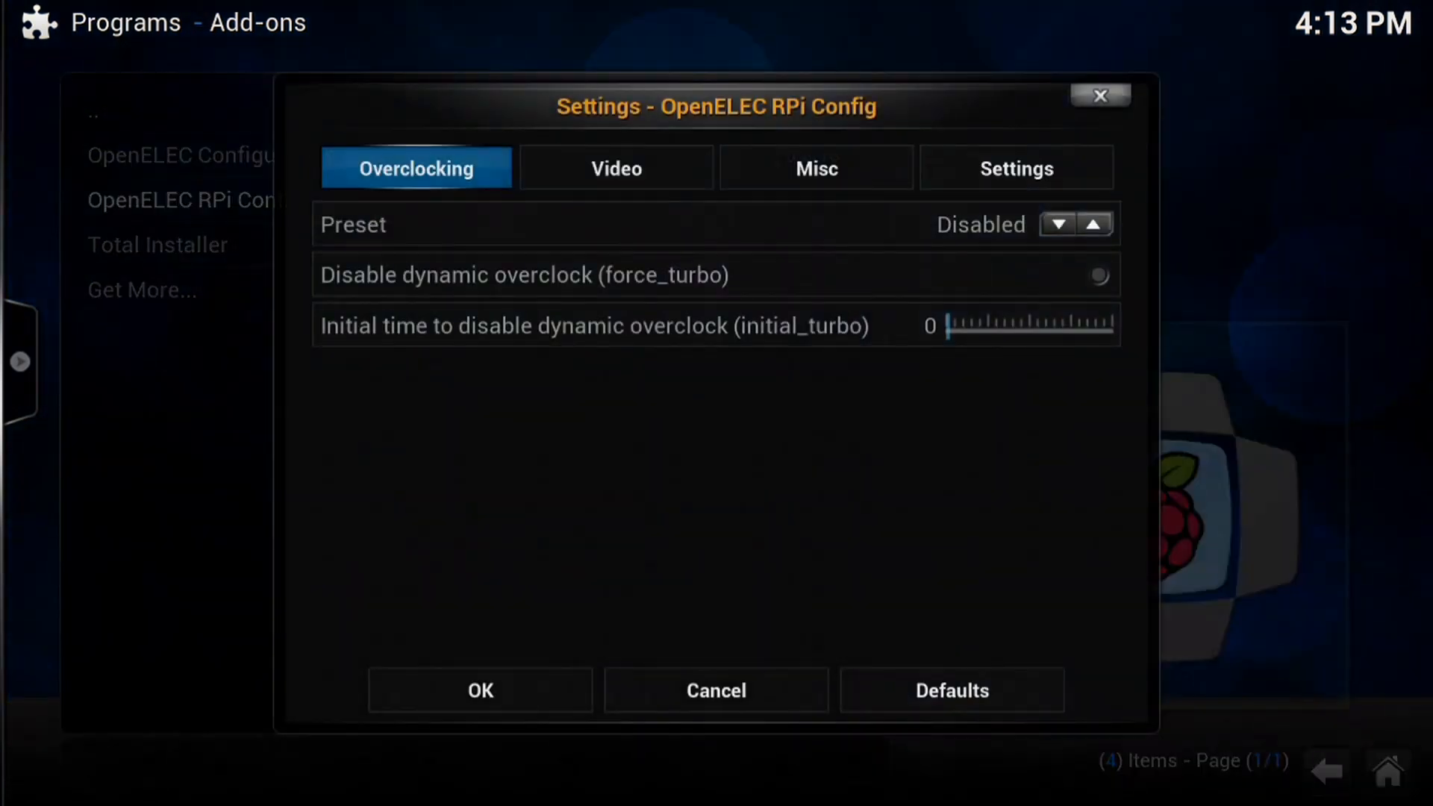
pyautogui.click(1094, 224)
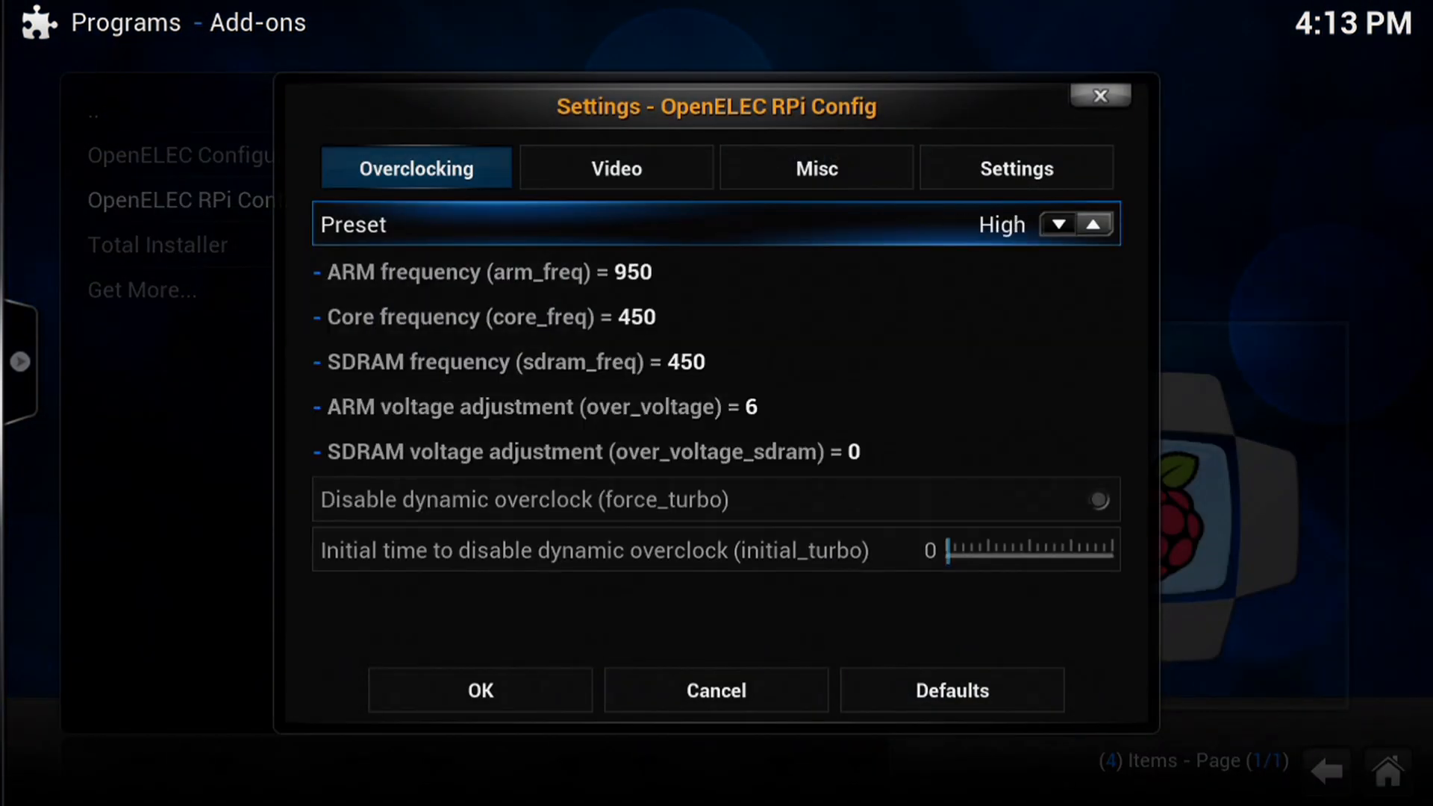
pyautogui.click(1096, 225)
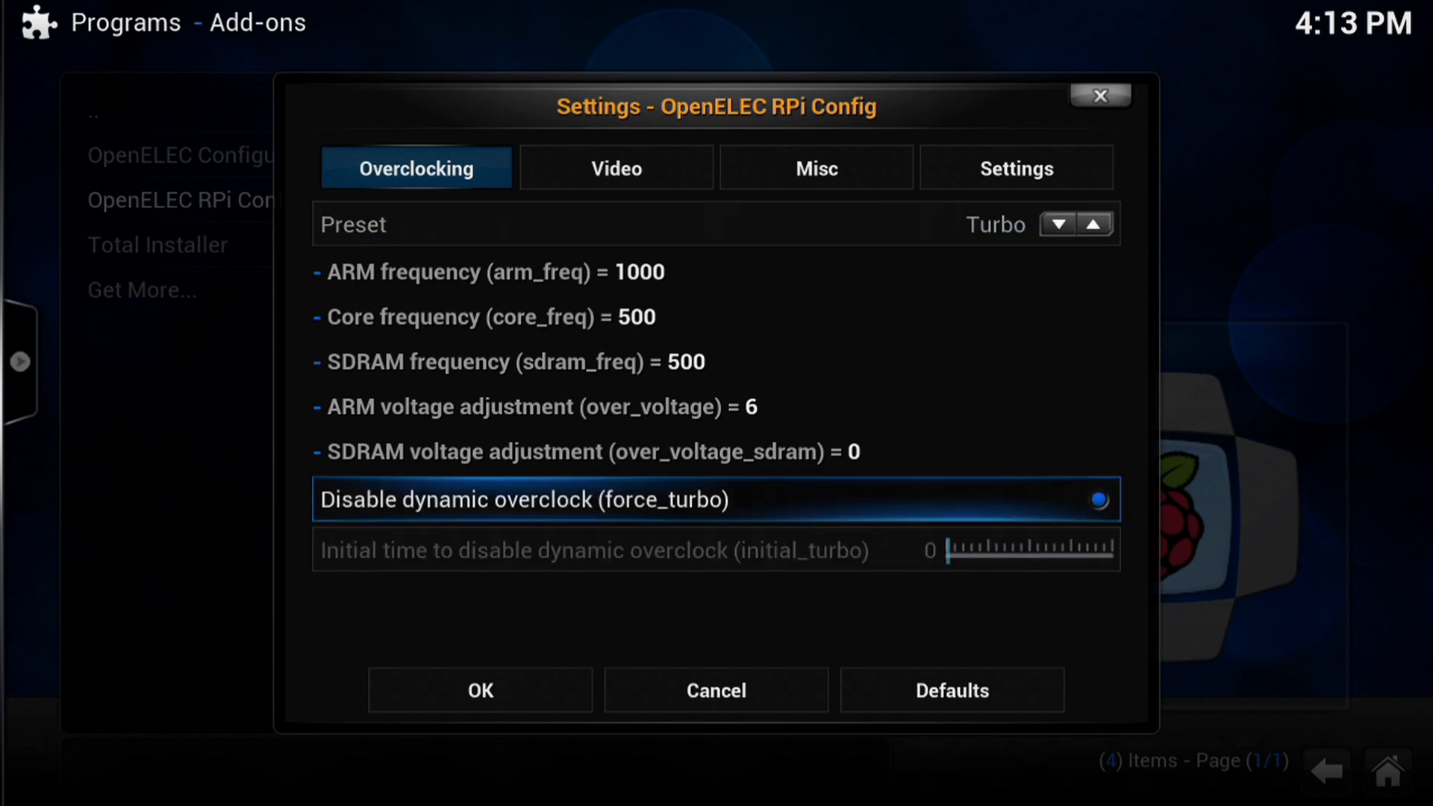
pyautogui.click(480, 689)
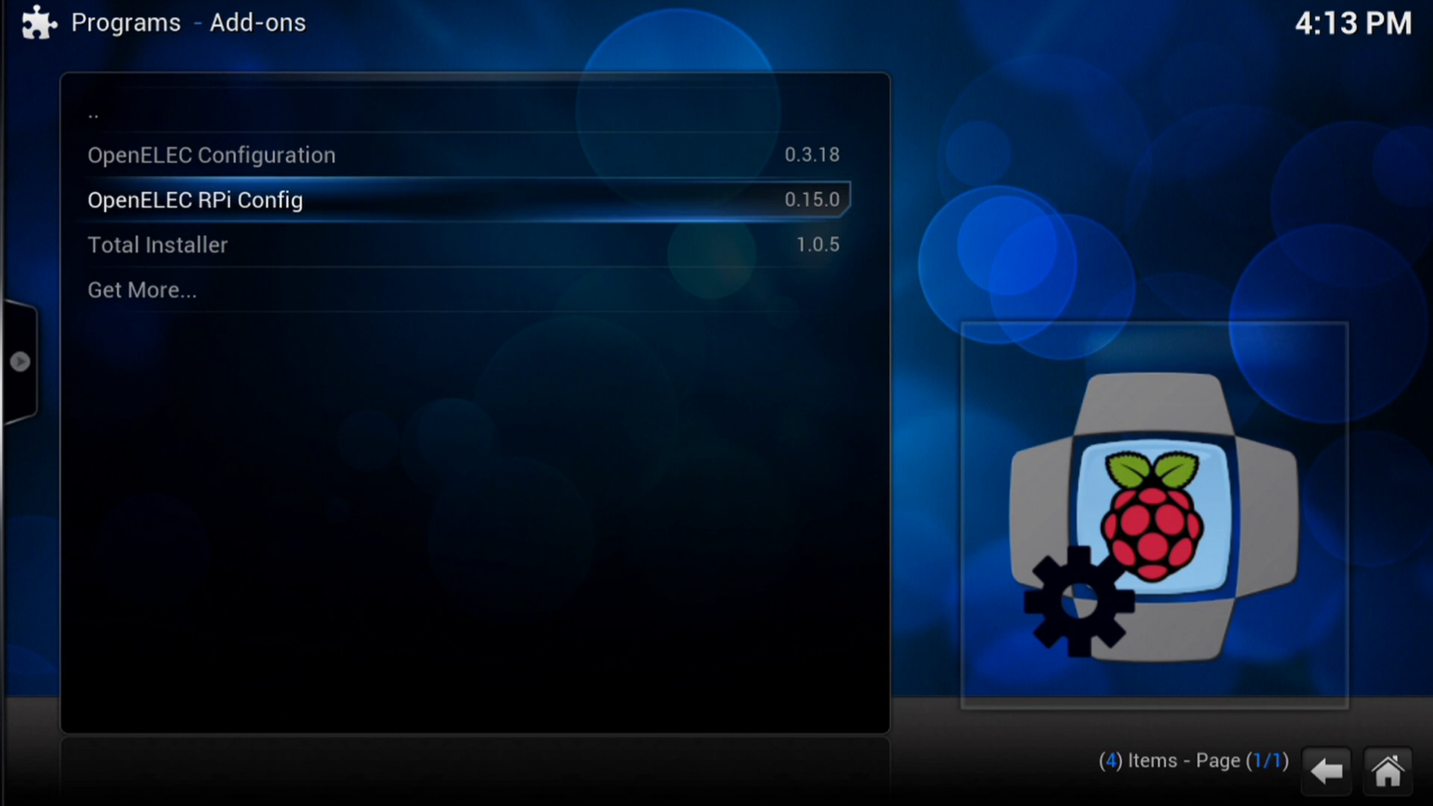
pyautogui.click(194, 200)
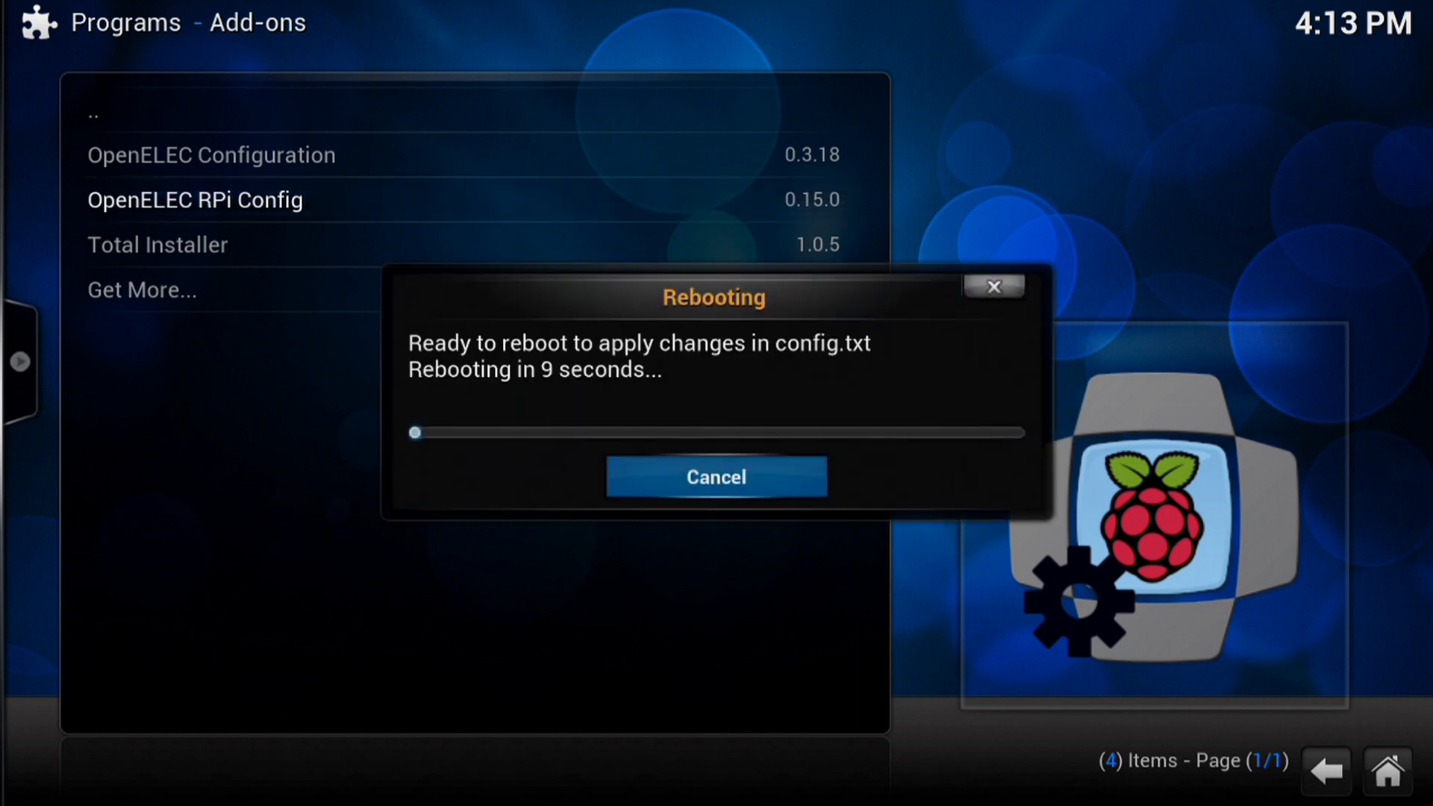